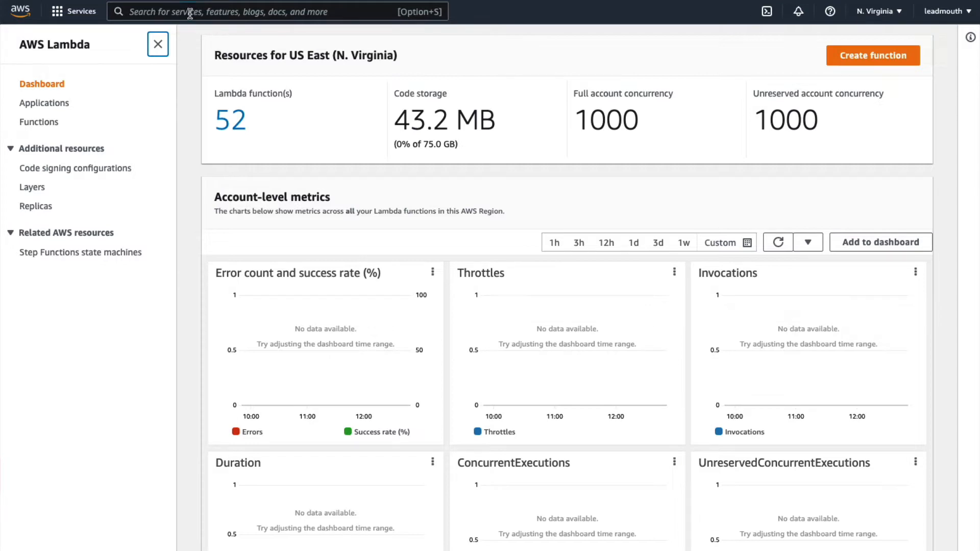
Step: Search the Services bar for 'lambda' so Lambda appears in the results
type("lambda")
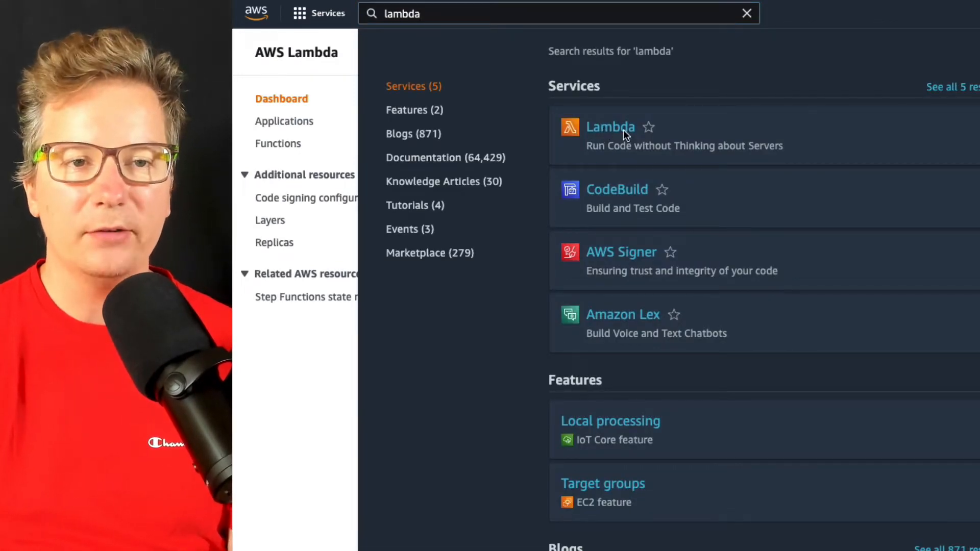
Step: Go to the Lambda service and show the Functions list of all 52 functions
left_click(610, 127)
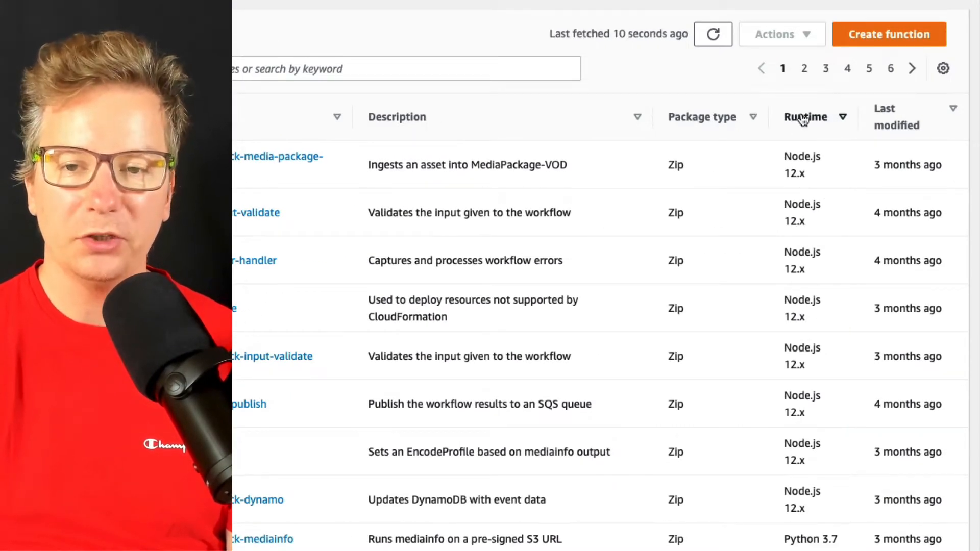
mouse_move(825, 161)
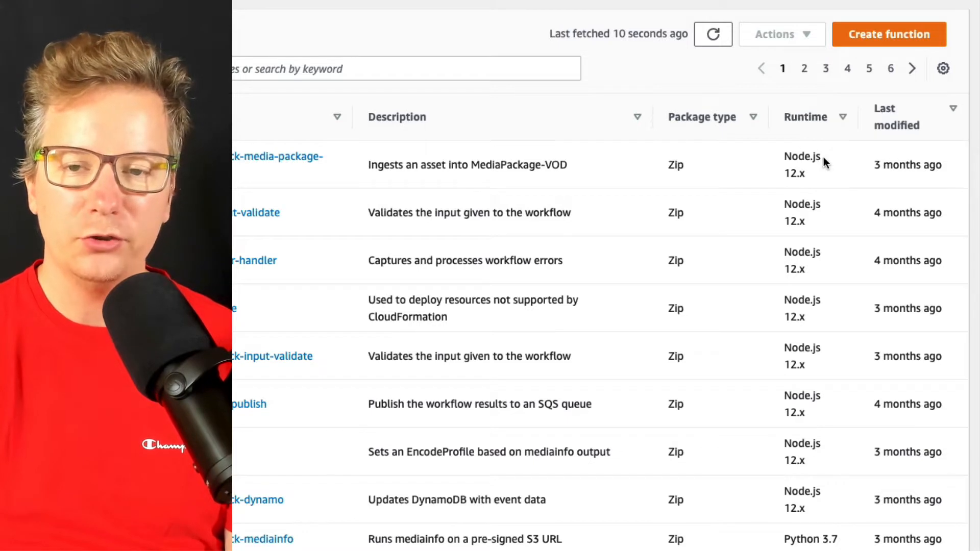
double_click(794, 174)
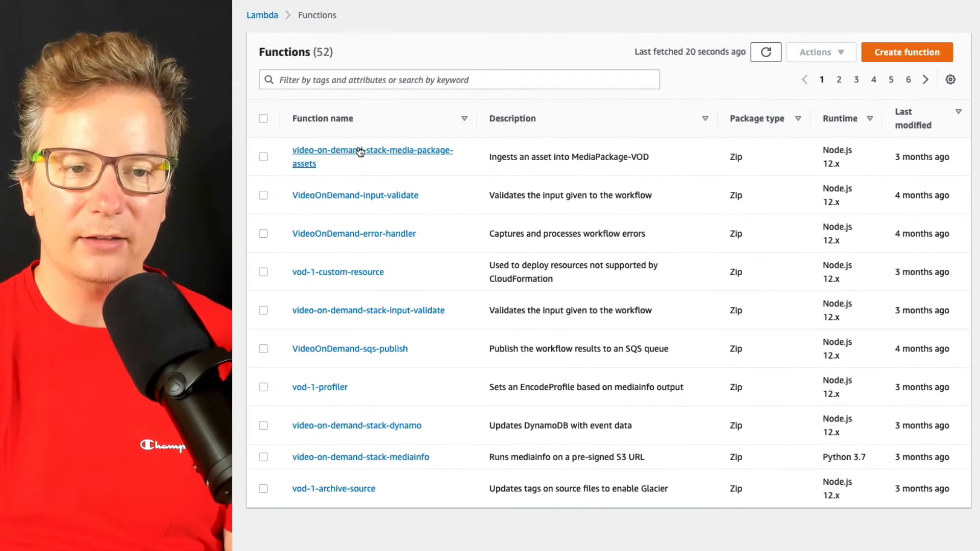
Step: Bring up Edit runtime settings for video-on-demand-stack-media-package-assets, currently Node.js 12.x
left_click(372, 156)
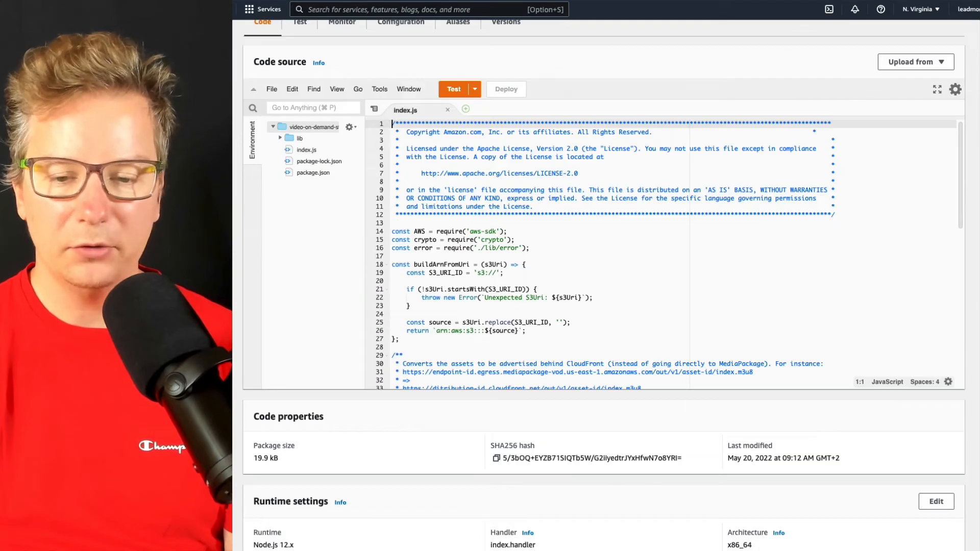
scroll("down", 3)
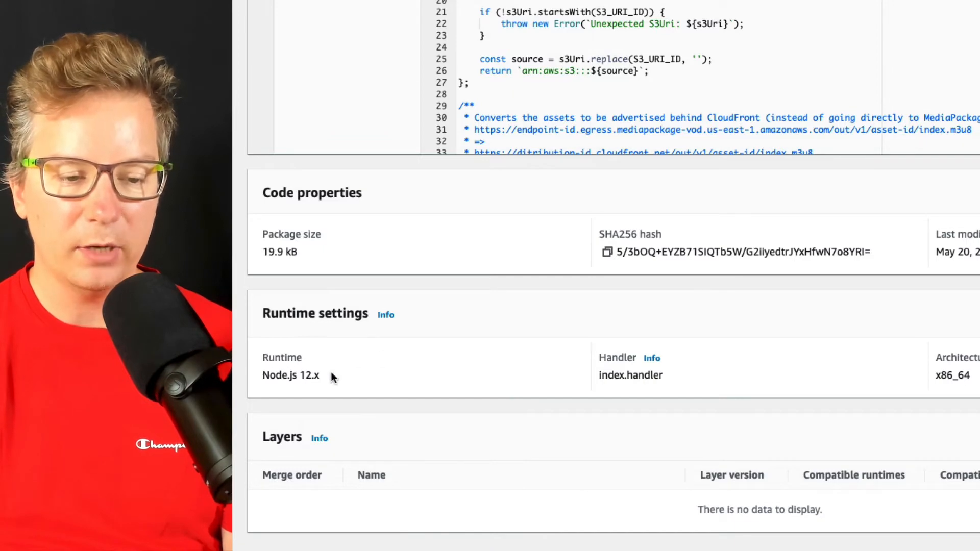
double_click(290, 375)
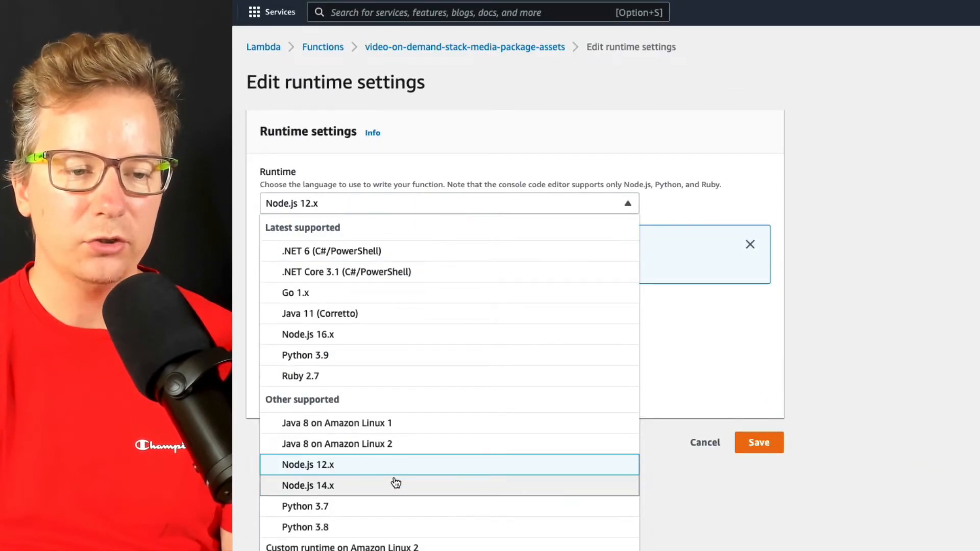
Step: Set the runtime to Node.js 14.x and save the change
left_click(307, 485)
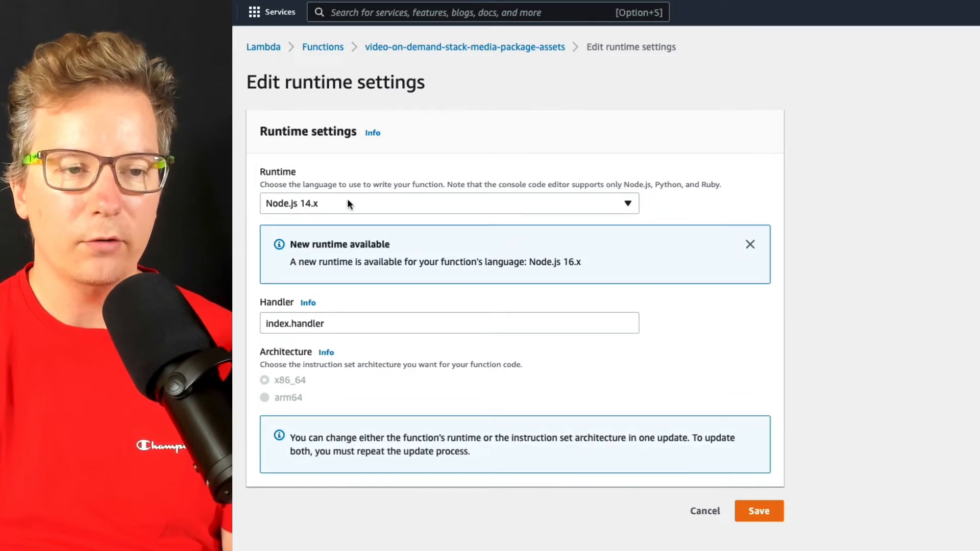
mouse_move(551, 229)
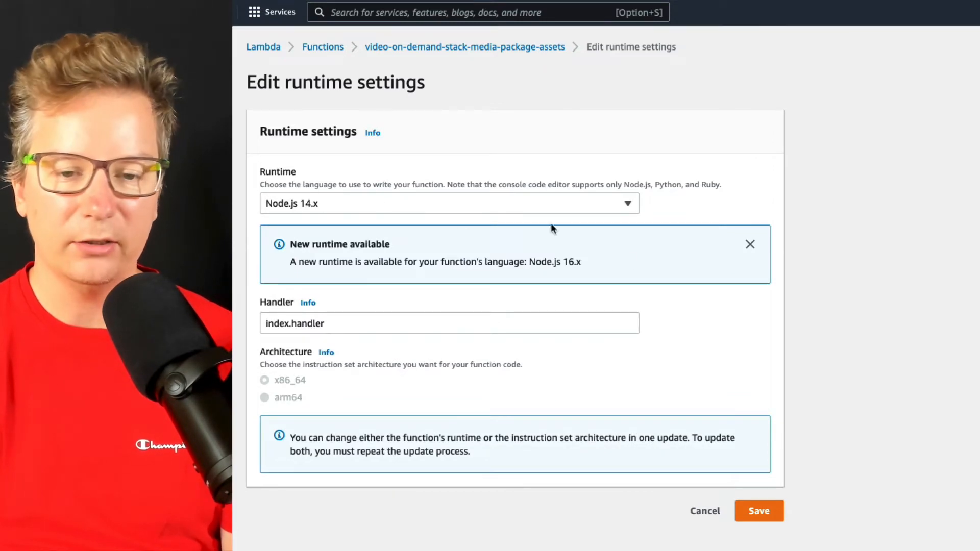
left_click(758, 511)
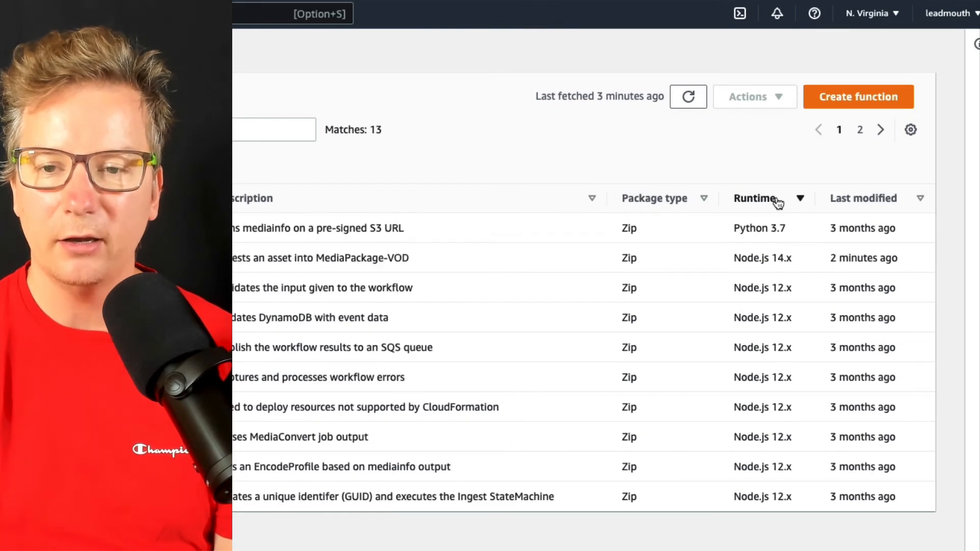
Step: Sort the 13 filtered functions by Runtime ascending, Node.js 12.x first
left_click(754, 198)
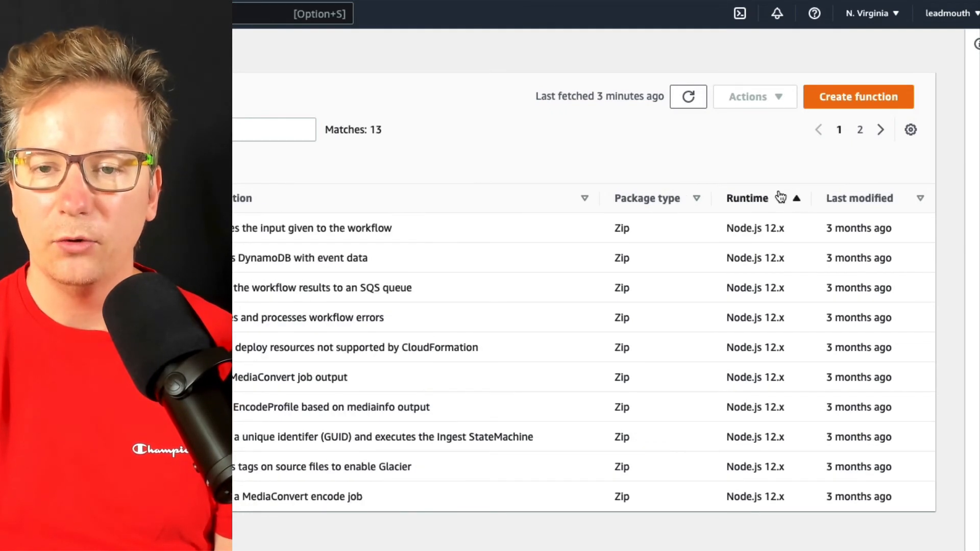